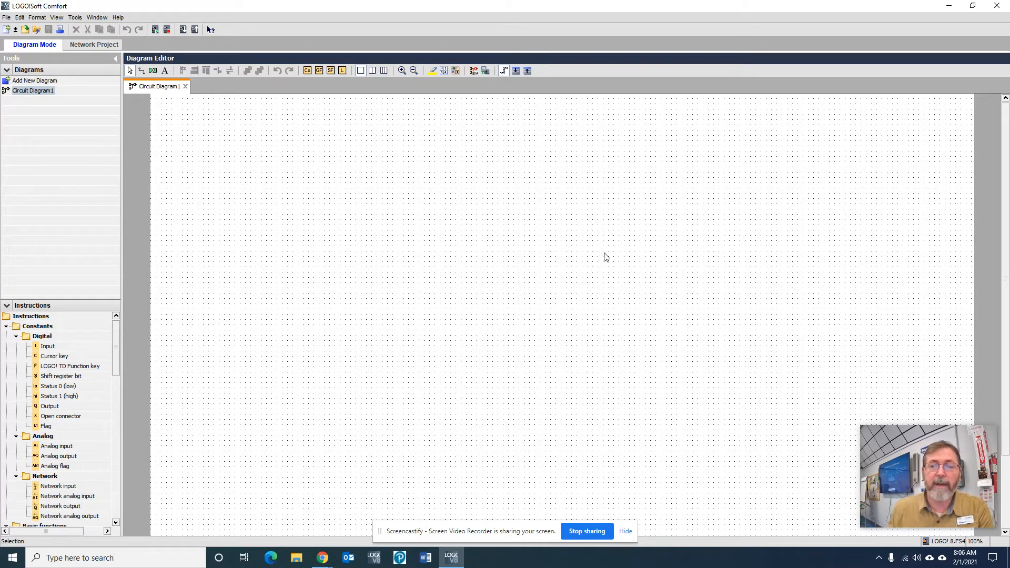
{"action": "mouse_move", "coordinate": [504, 285]}
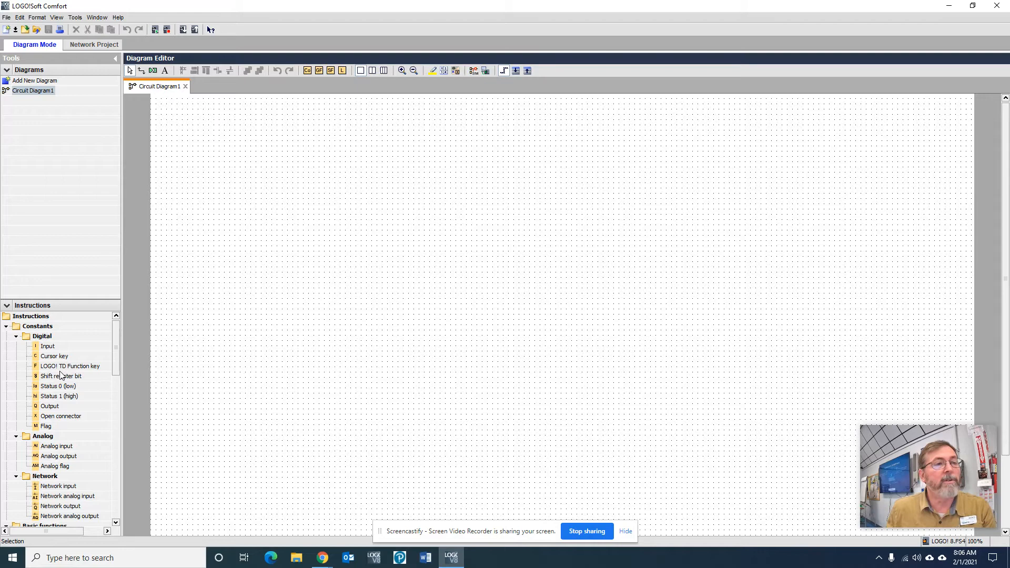
{"action": "mouse_move", "coordinate": [61, 371]}
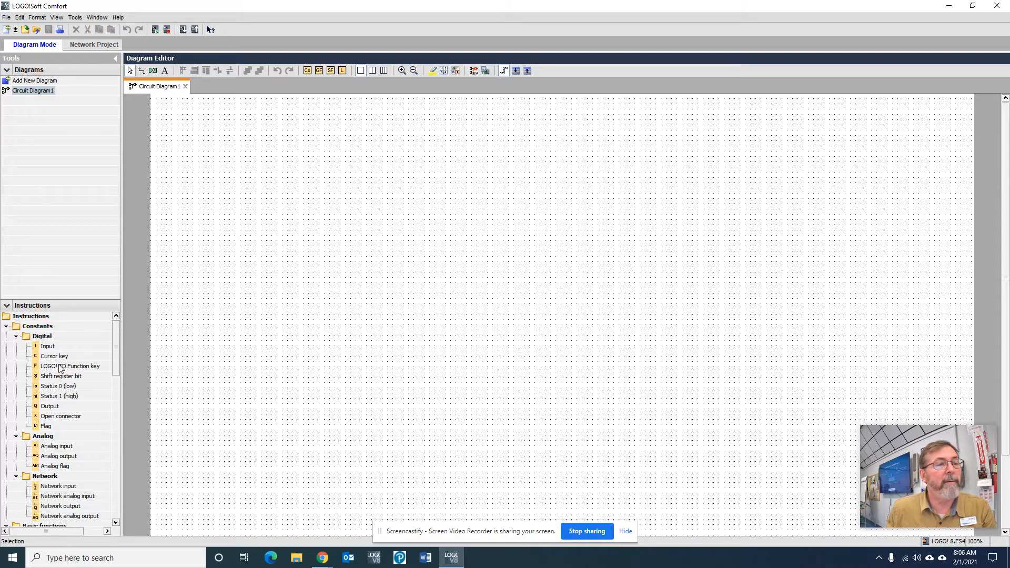
Place input blocks I1 and I2 on the left and outputs Q1 and Q2 beside them.
{"action": "left_click", "coordinate": [48, 346]}
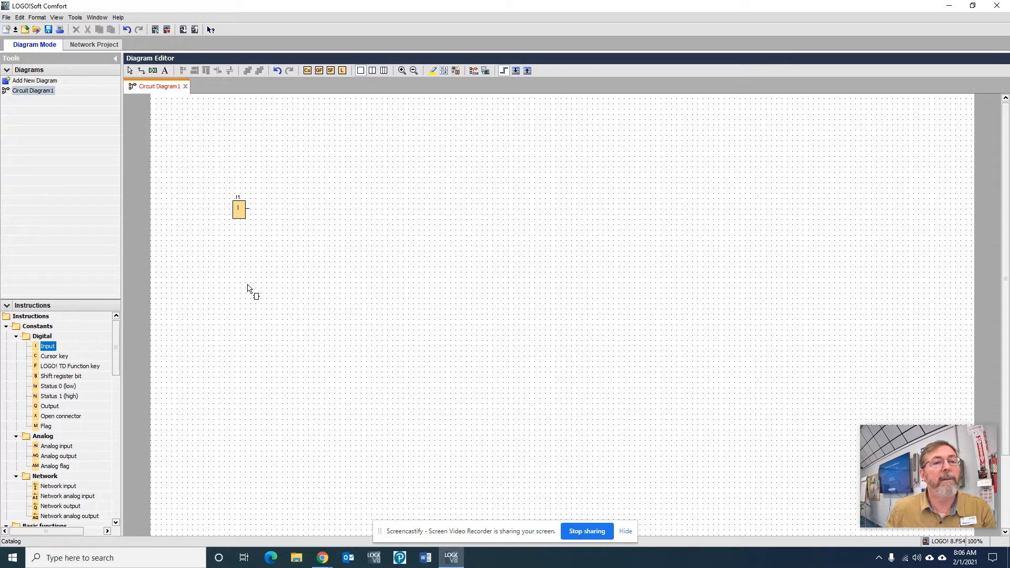
{"action": "left_click", "coordinate": [233, 278]}
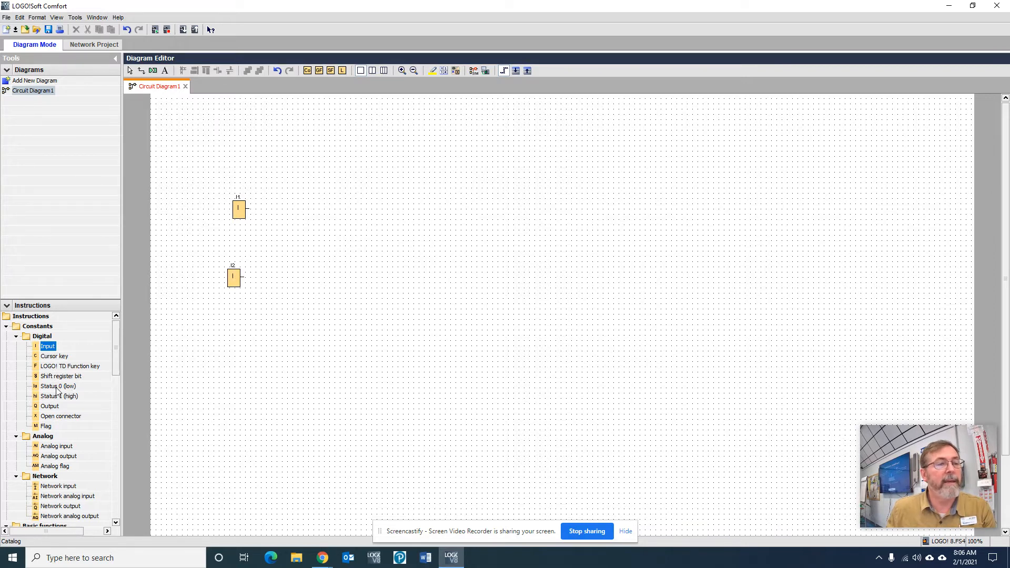
{"action": "left_click", "coordinate": [50, 406]}
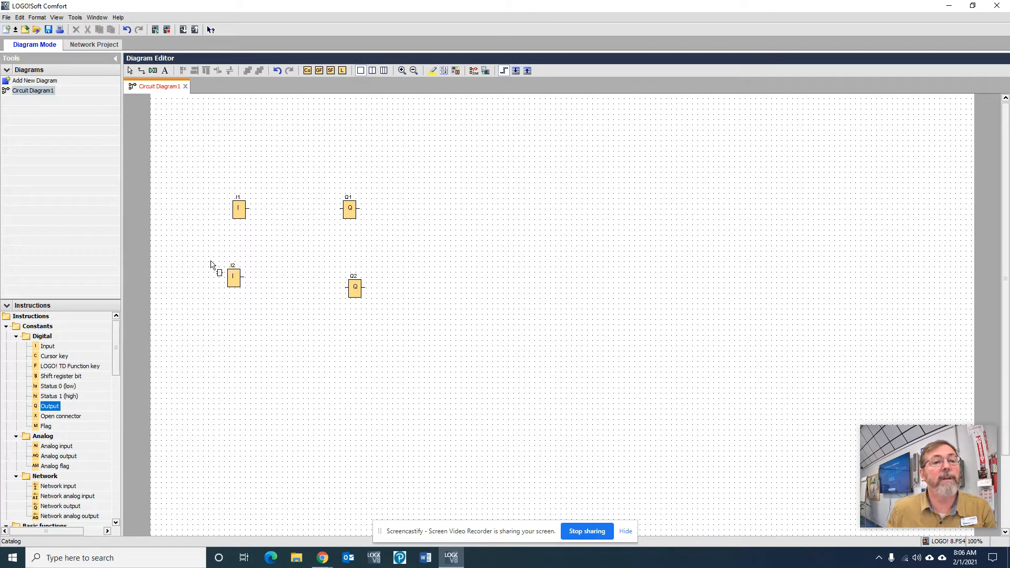
Set the lower input block's number to I3 in its Block Properties.
{"action": "right_click", "coordinate": [233, 277]}
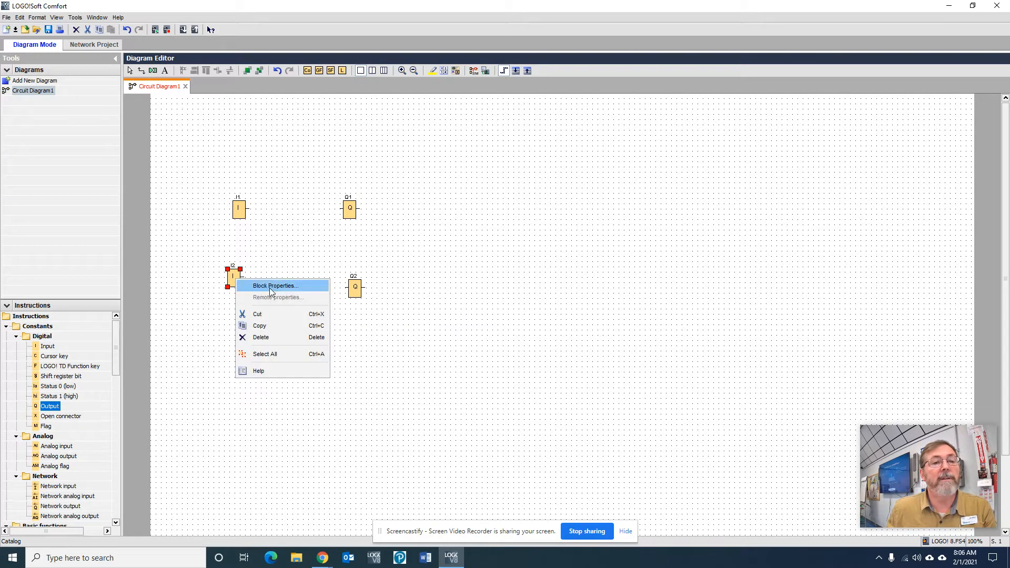
{"action": "left_click", "coordinate": [273, 285]}
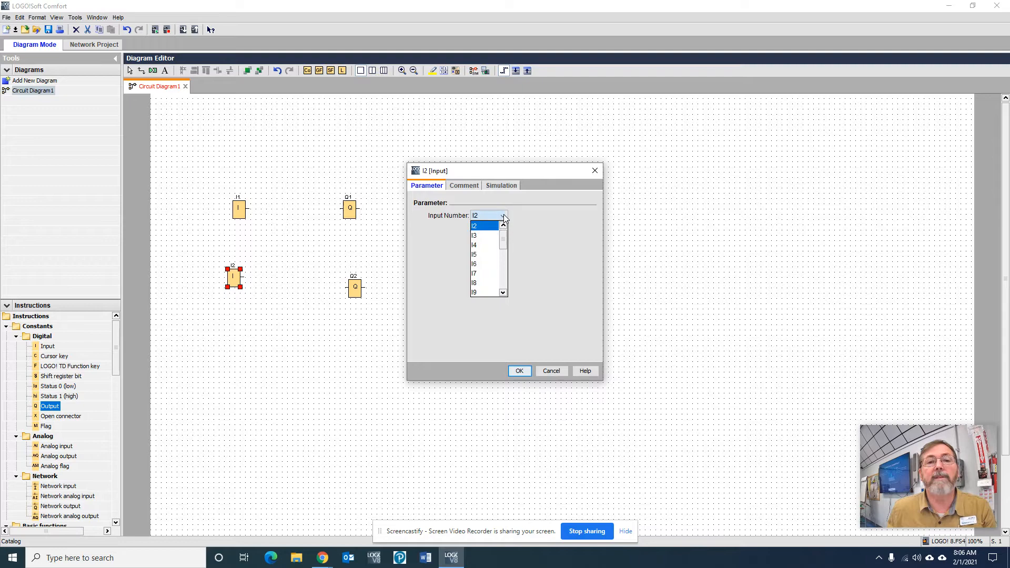
{"action": "left_click", "coordinate": [475, 234]}
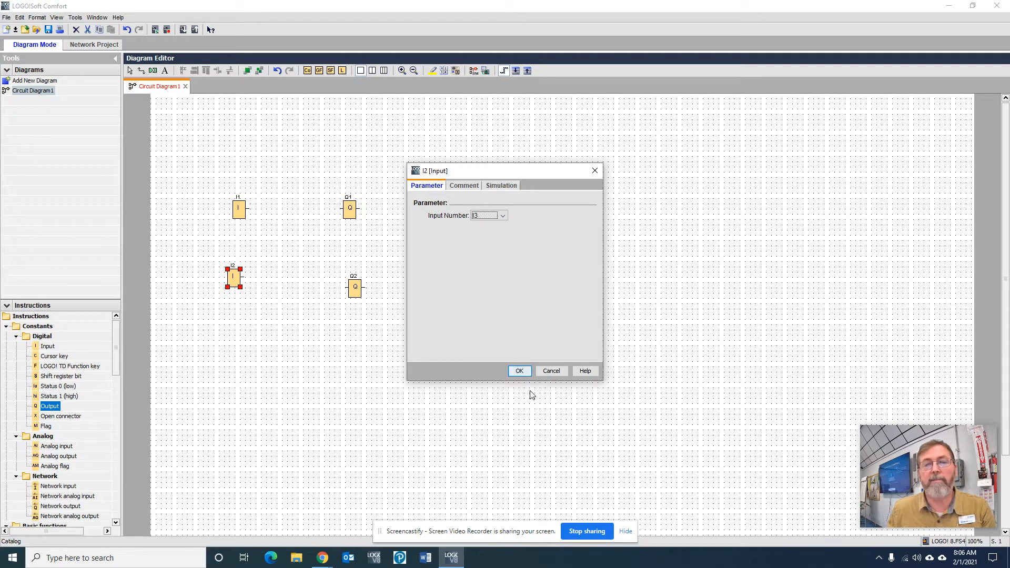
{"action": "left_click", "coordinate": [519, 370]}
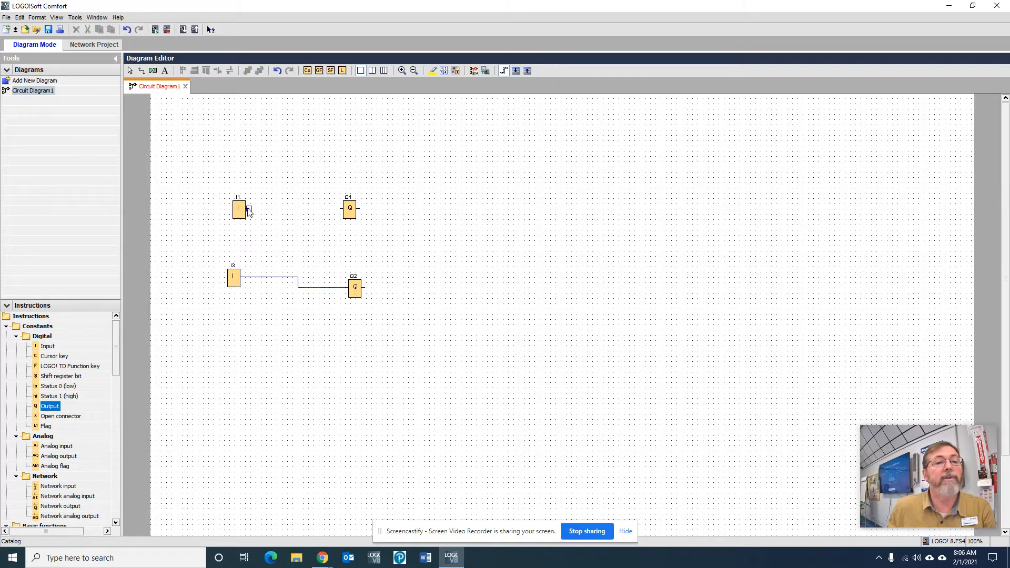
Connect I1 to Q1, place message block B001 and feed it from the High constant.
{"action": "left_click_drag", "start_coordinate": [245, 210], "coordinate": [346, 209]}
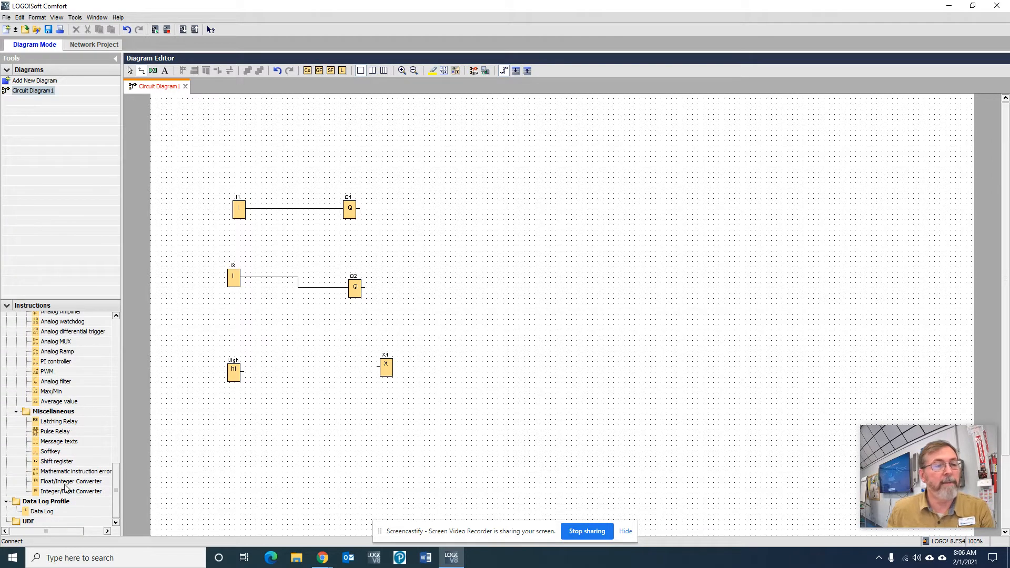
{"action": "left_click", "coordinate": [59, 441]}
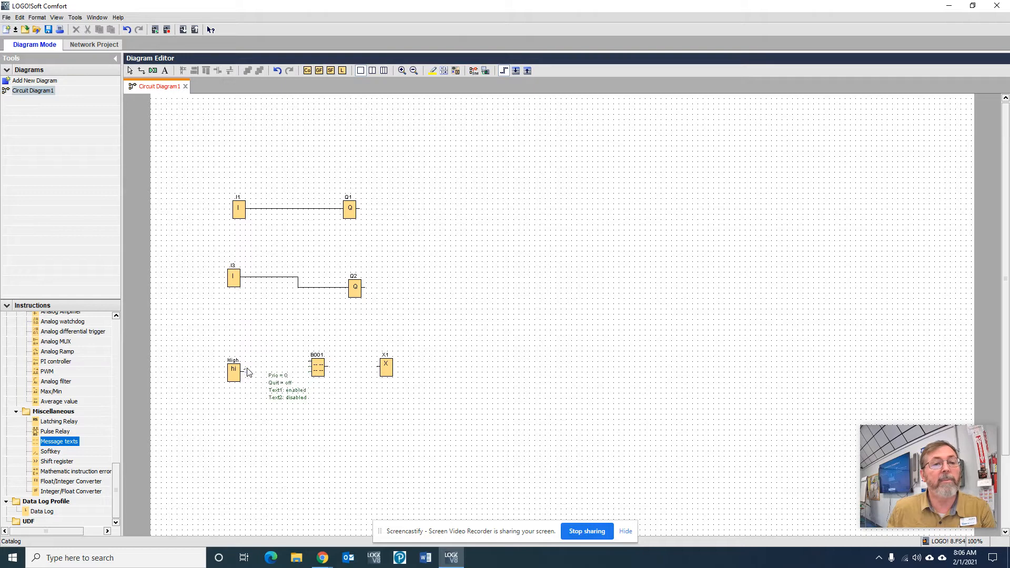
{"action": "left_click_drag", "start_coordinate": [242, 369], "coordinate": [316, 367]}
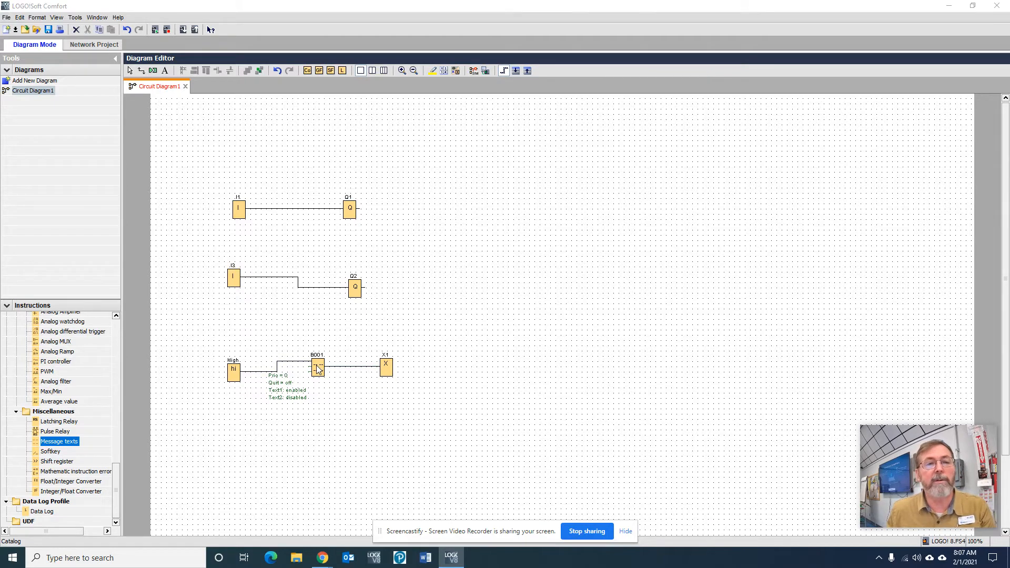
Enter name Jay Smith and labels Up PB, Down PB, Red PB, Green PB in B001's message text.
{"action": "double_click", "coordinate": [315, 367]}
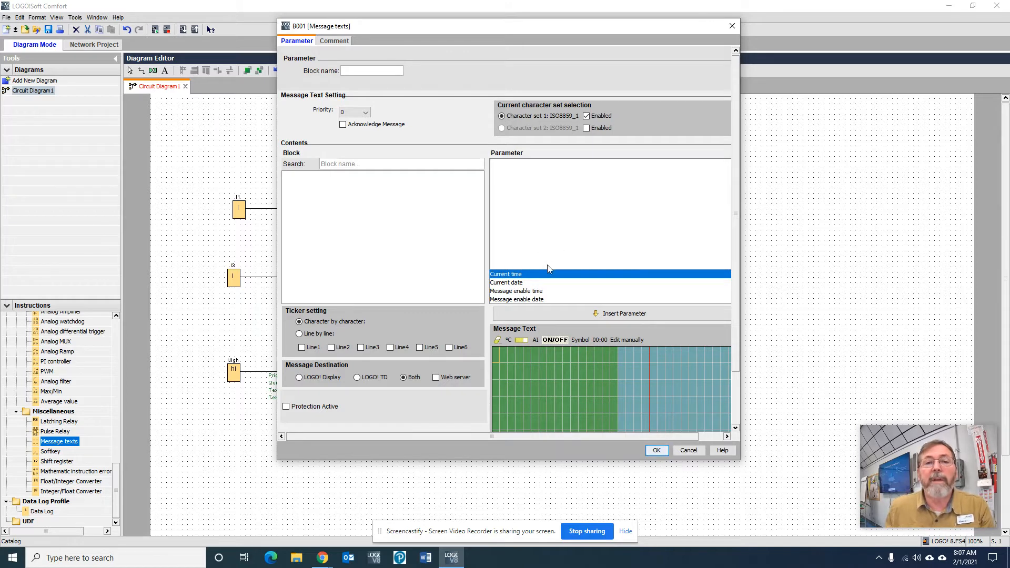
{"action": "mouse_move", "coordinate": [498, 361]}
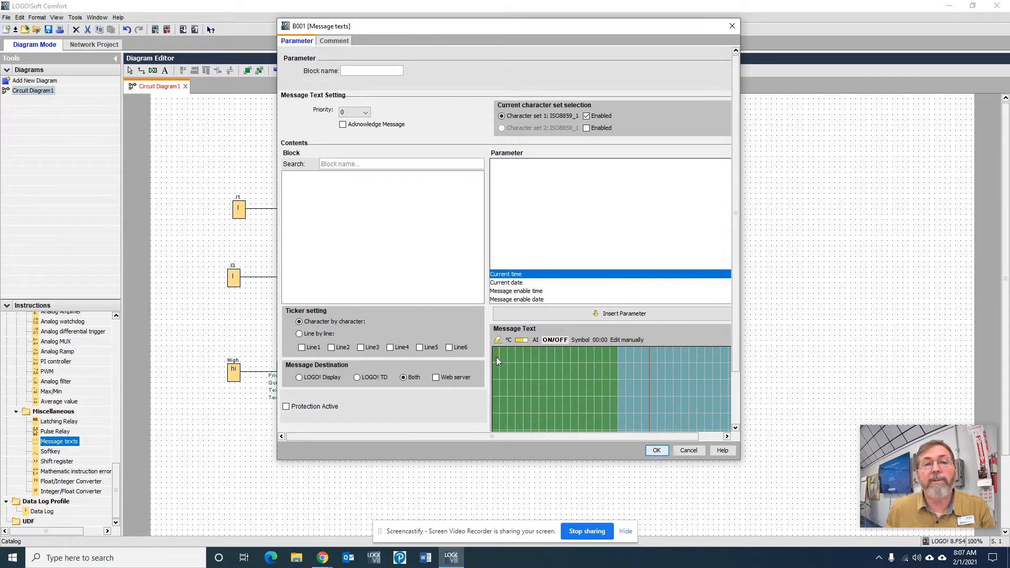
{"action": "type", "text": "Jay"}
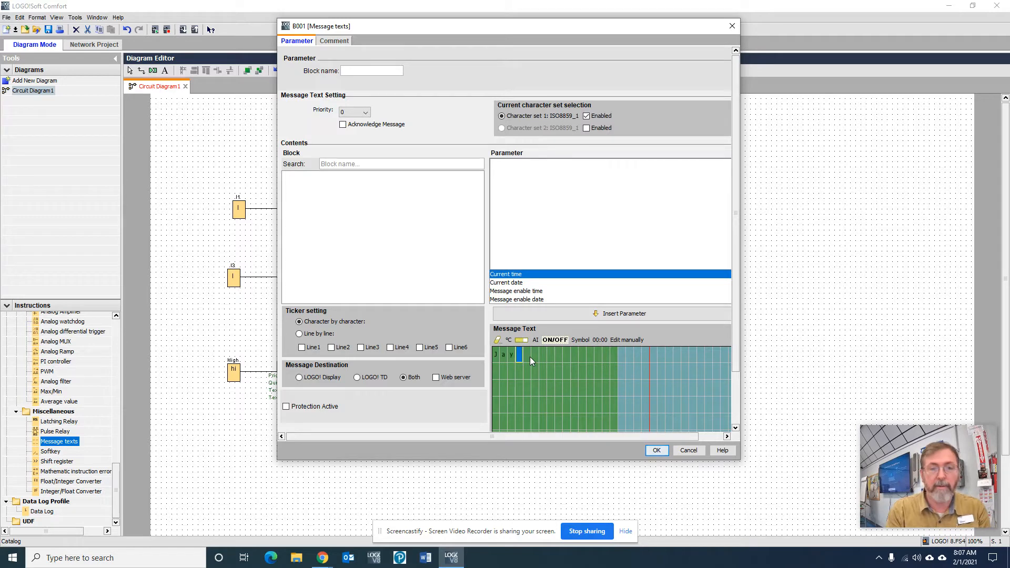
{"action": "type", "text": "Smith"}
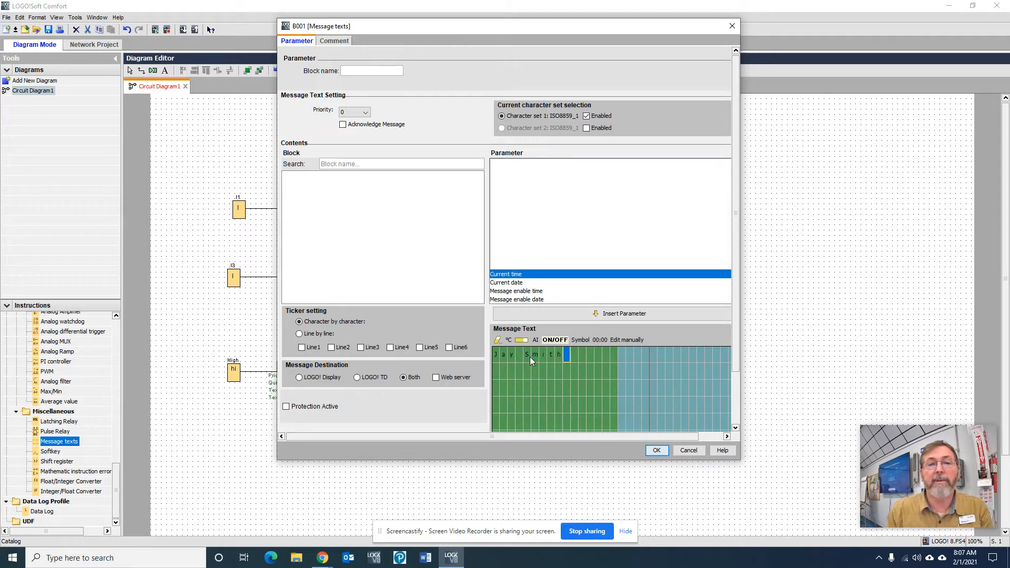
{"action": "mouse_move", "coordinate": [496, 375]}
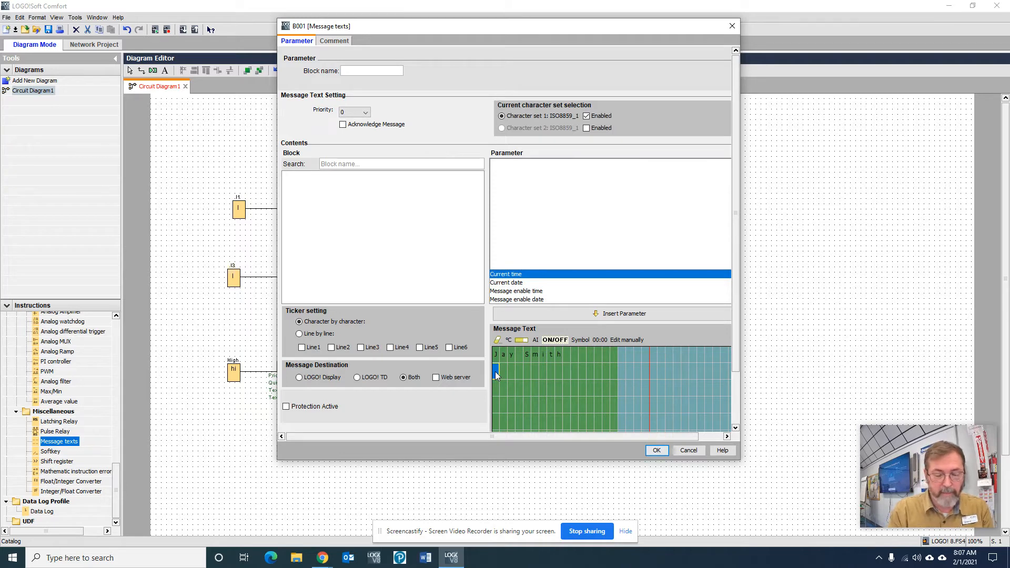
{"action": "type", "text": "p"}
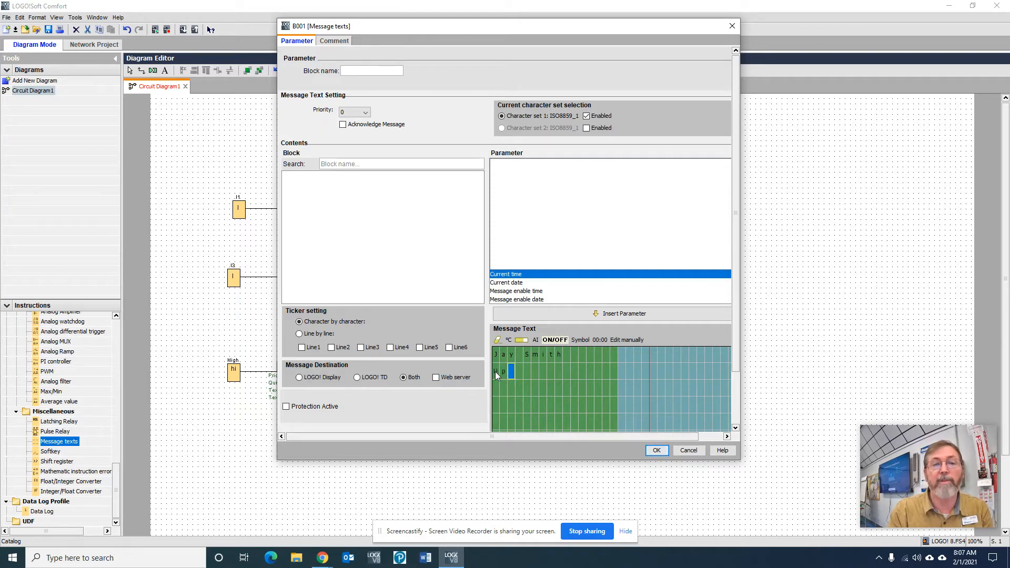
{"action": "type", "text": "PB"}
{"action": "type", "text": "Down PB"}
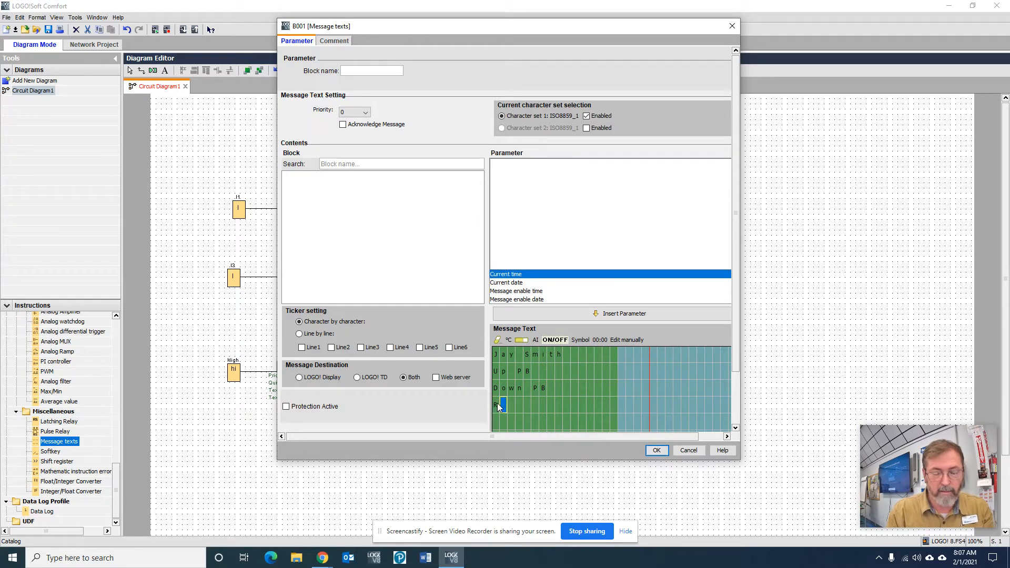
{"action": "type", "text": "ed PB"}
{"action": "left_click", "coordinate": [554, 422]}
{"action": "type", "text": "Green PB"}
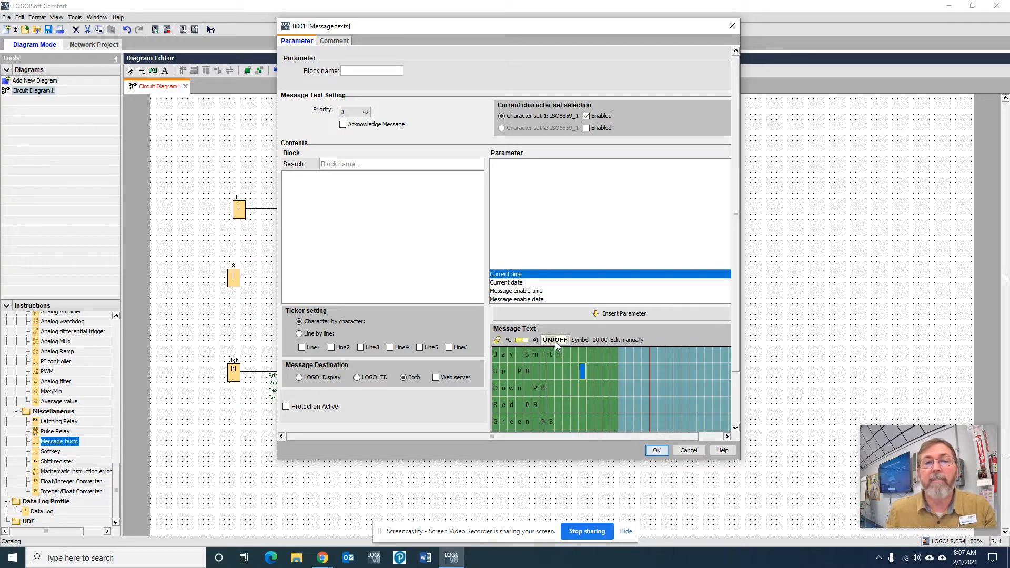
Insert digital input I1's ON/OFF status after Up PB, then select I3 for the Down PB line.
{"action": "left_click", "coordinate": [554, 340]}
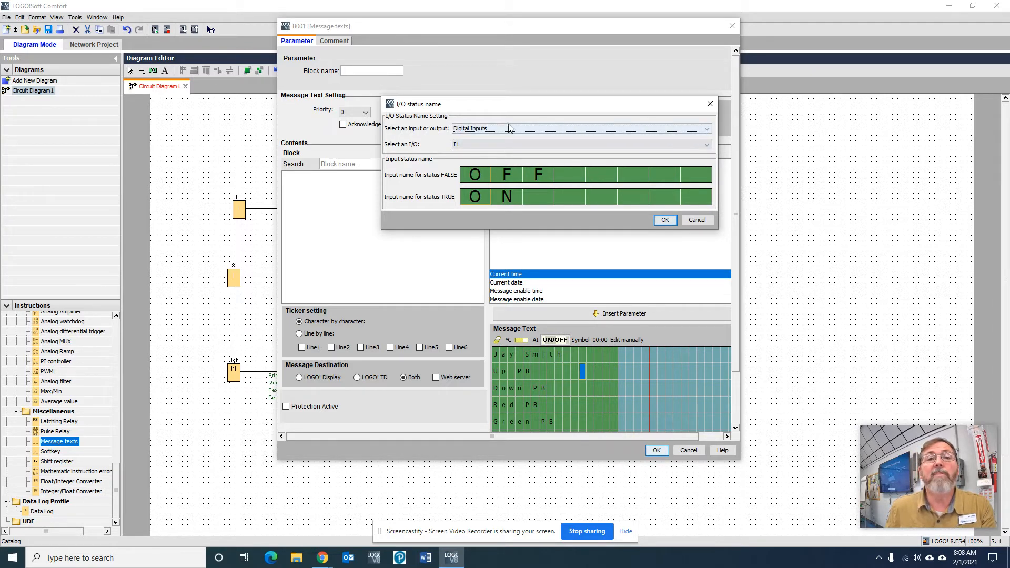
{"action": "mouse_move", "coordinate": [707, 128]}
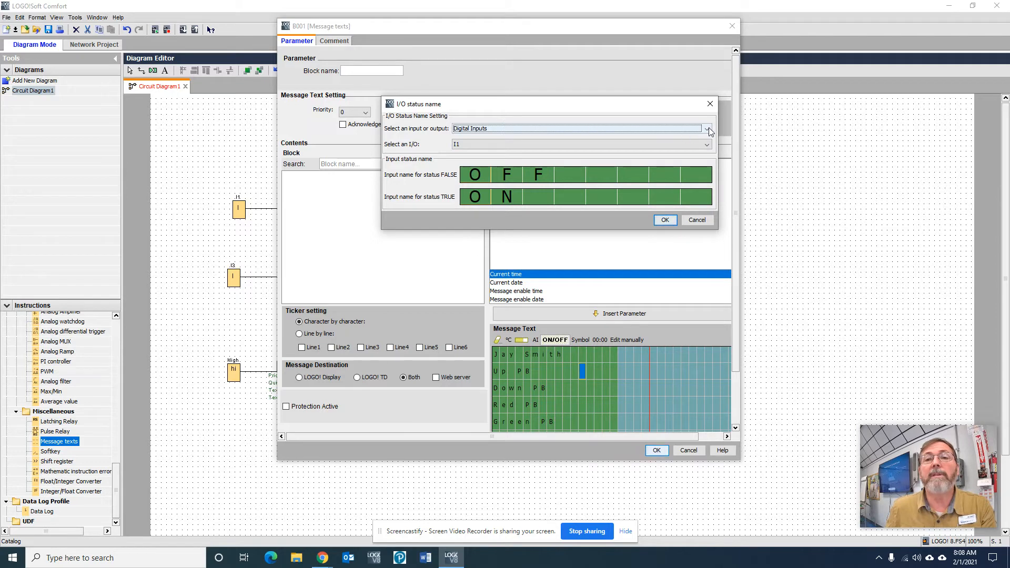
{"action": "left_click", "coordinate": [707, 128]}
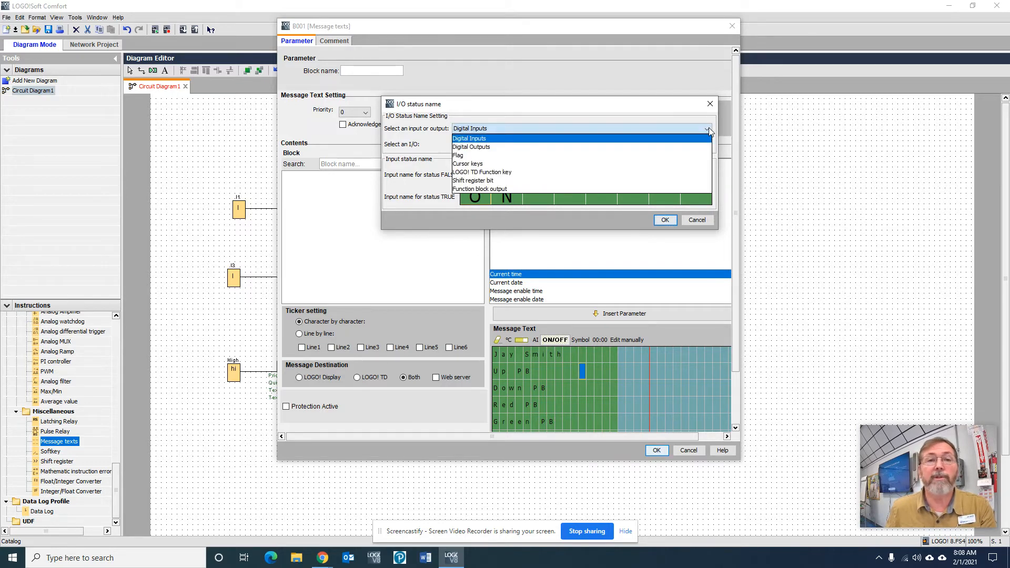
{"action": "left_click", "coordinate": [469, 137]}
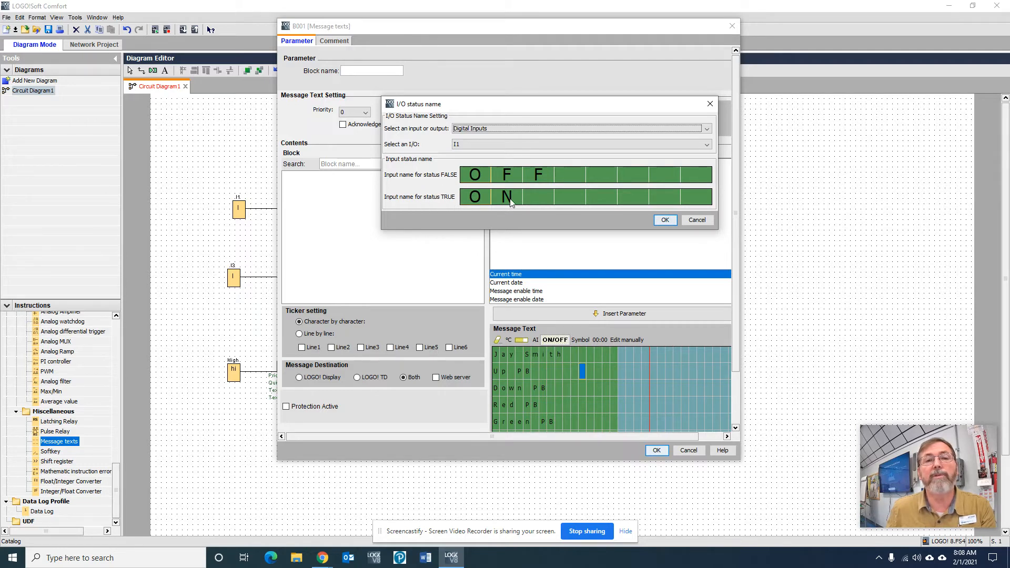
{"action": "left_click", "coordinate": [664, 220]}
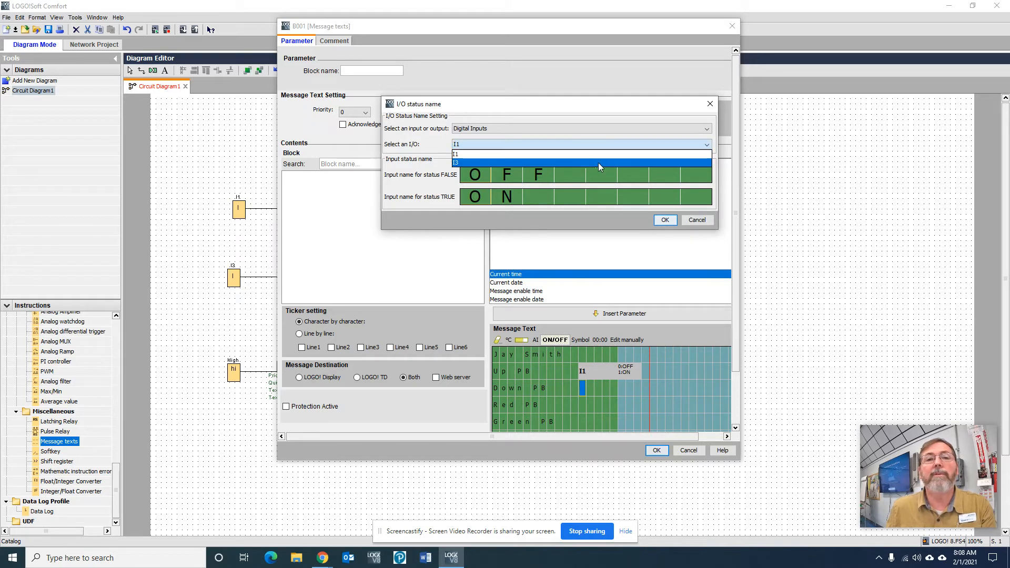
{"action": "left_click", "coordinate": [455, 162]}
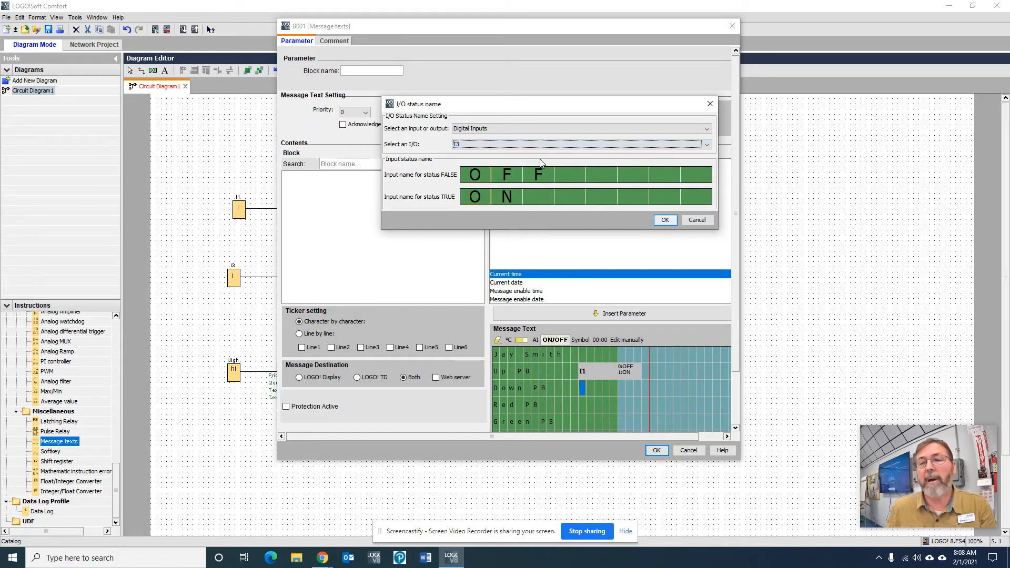
{"action": "mouse_move", "coordinate": [590, 290]}
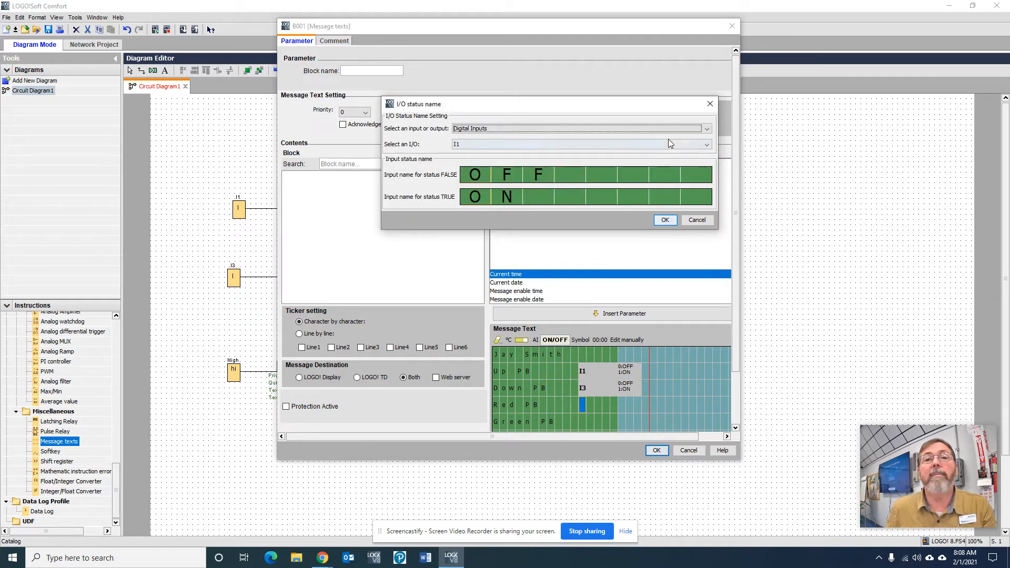
Insert digital output Q1's ON/OFF status field on the Red PB line.
{"action": "left_click", "coordinate": [707, 128]}
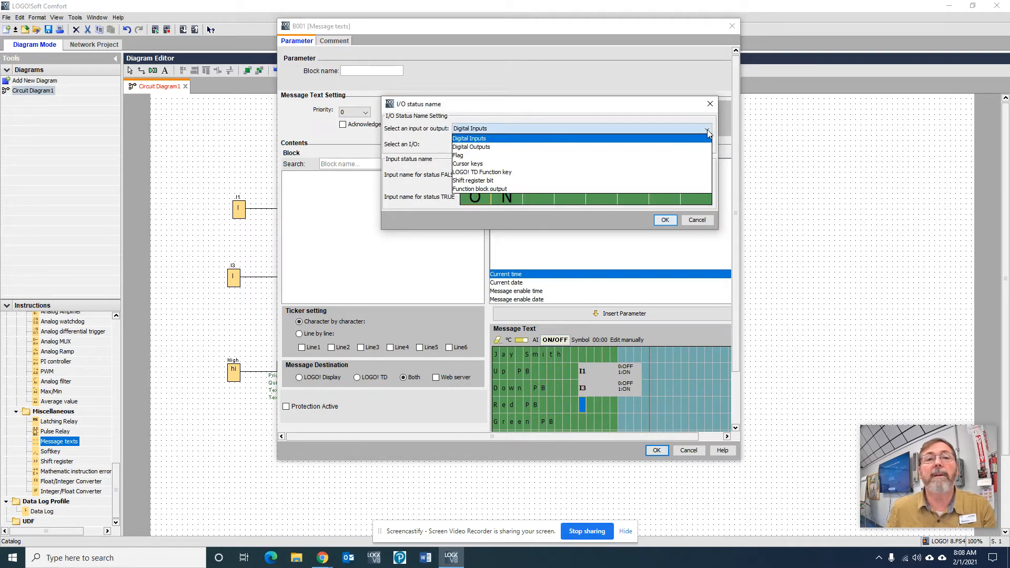
{"action": "left_click", "coordinate": [471, 147]}
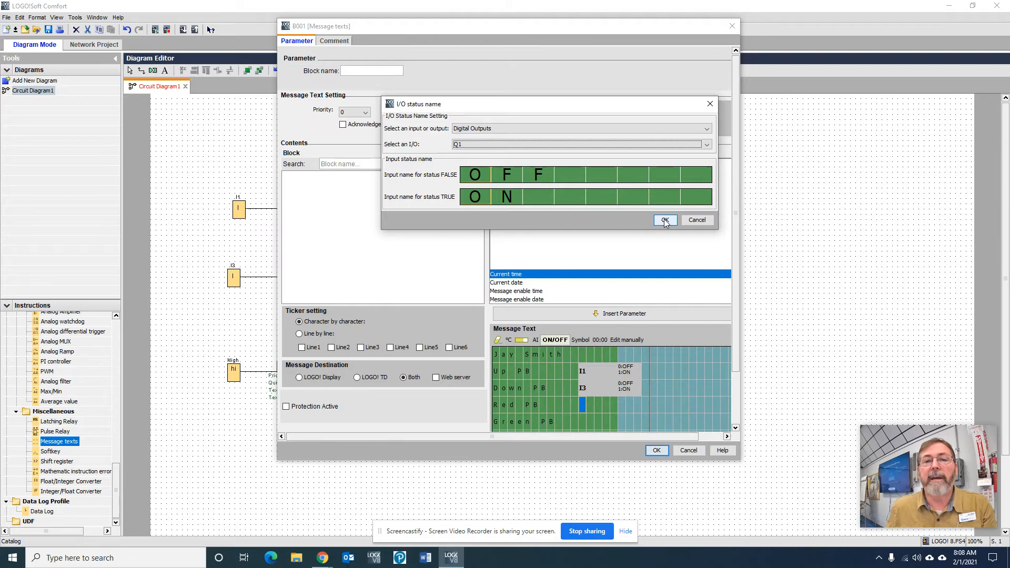
{"action": "left_click", "coordinate": [664, 220]}
{"action": "type", "text": "Orang"}
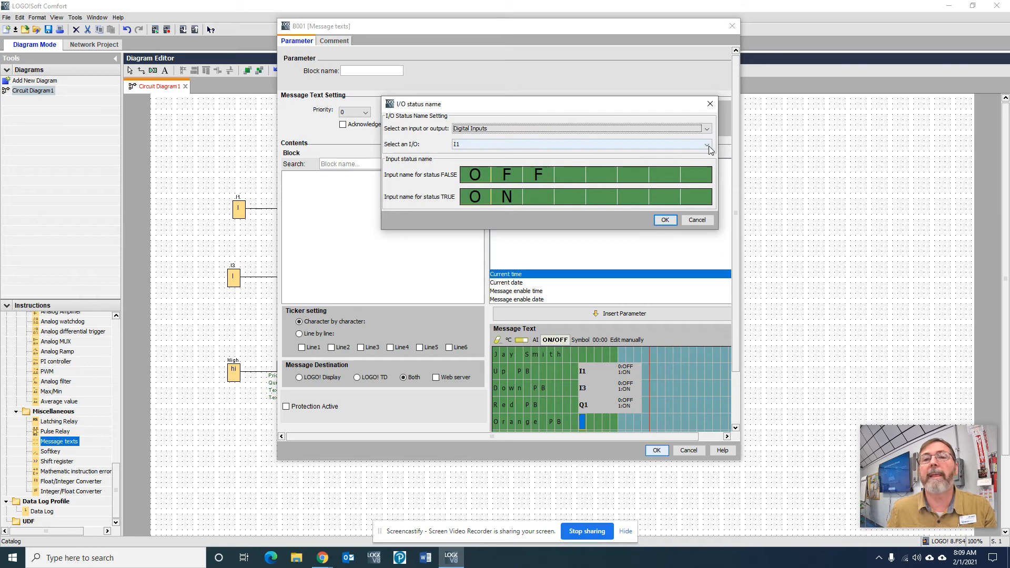
Insert digital output Q2's ON/OFF status on the Orange PB line and accept the message text.
{"action": "left_click", "coordinate": [577, 144]}
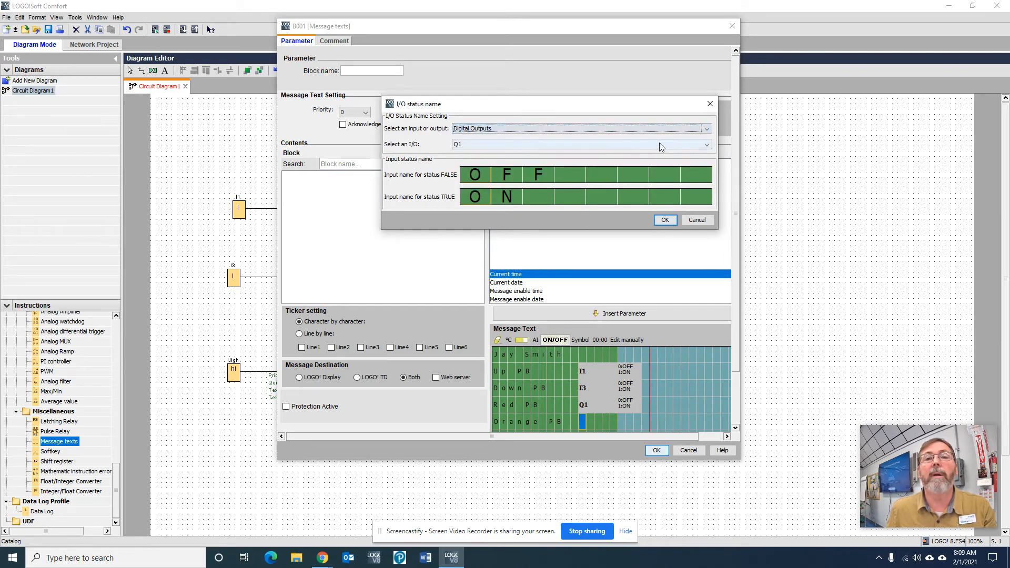
{"action": "left_click", "coordinate": [705, 144]}
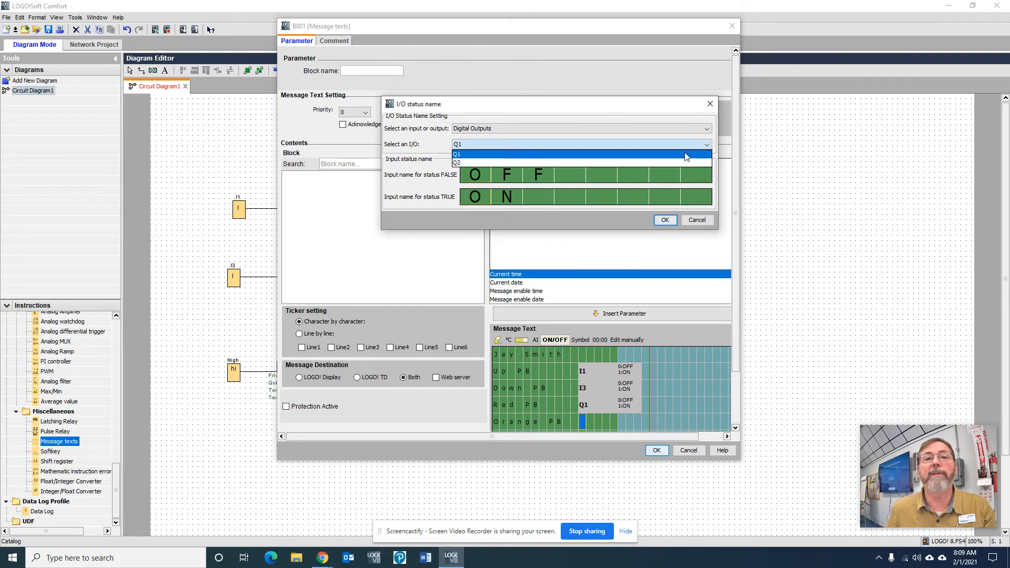
{"action": "left_click", "coordinate": [457, 162]}
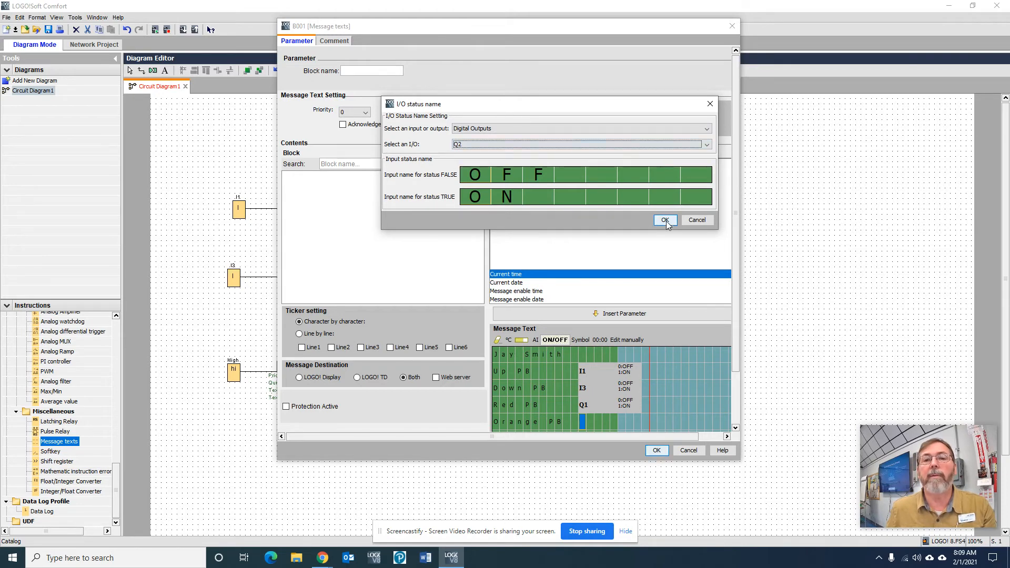
{"action": "left_click", "coordinate": [665, 220]}
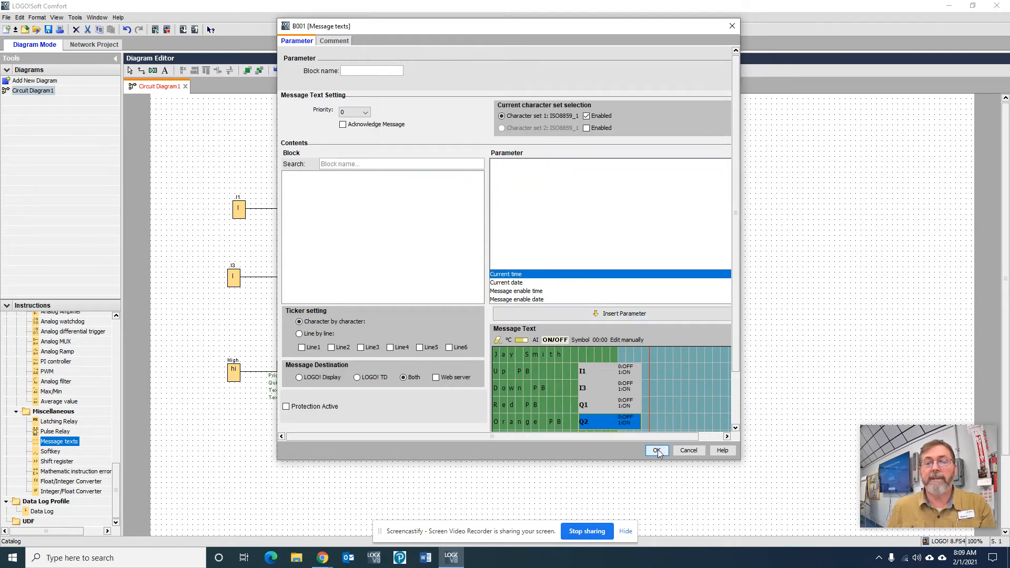
{"action": "left_click", "coordinate": [655, 451]}
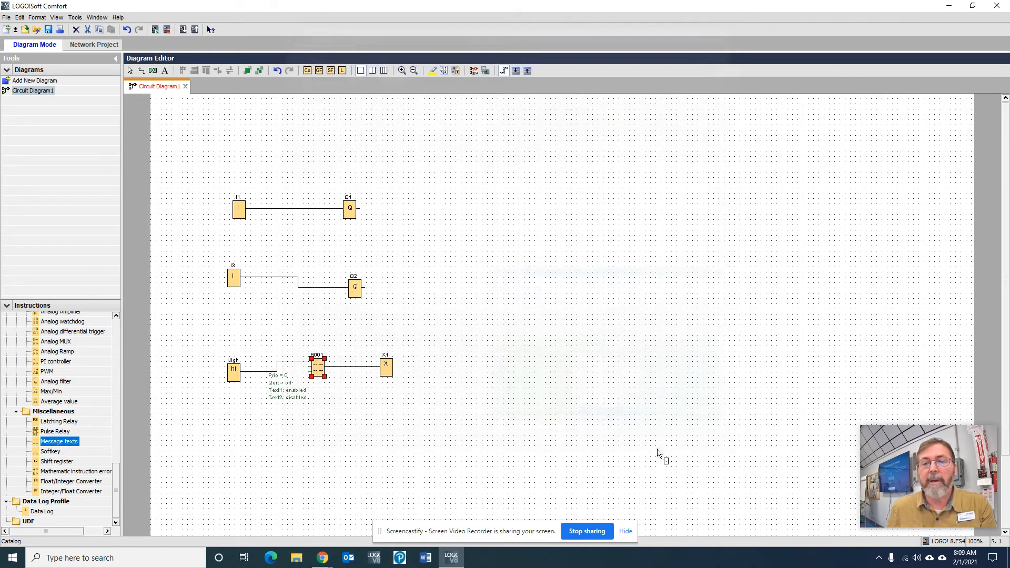
{"action": "mouse_move", "coordinate": [473, 231]}
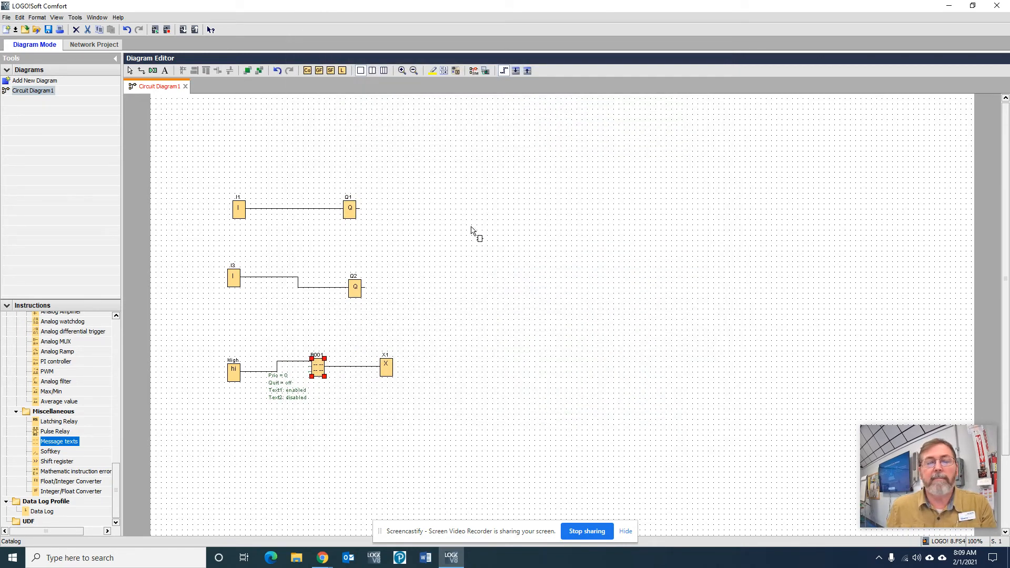
{"action": "mouse_move", "coordinate": [496, 220]}
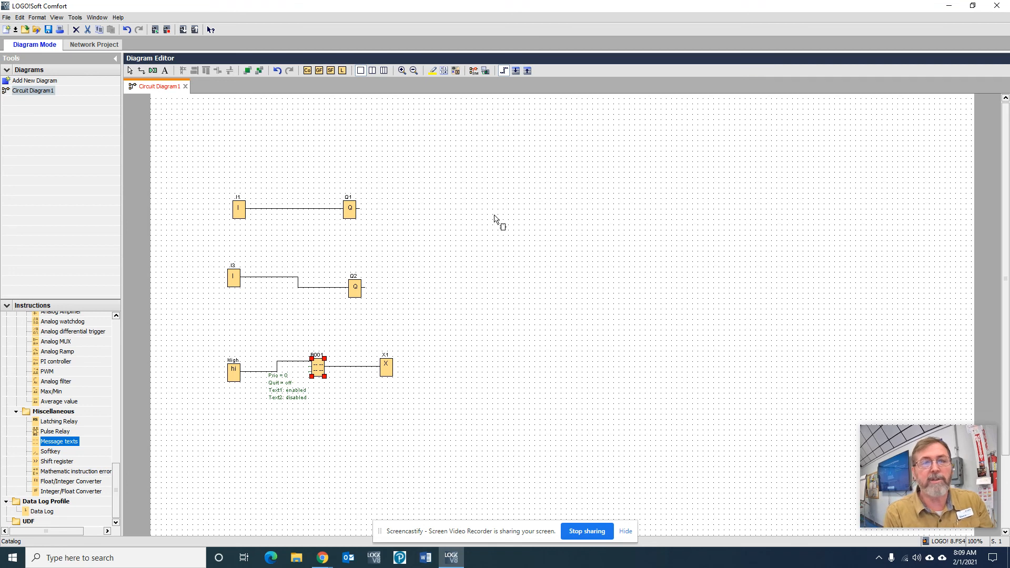
{"action": "mouse_move", "coordinate": [473, 153]}
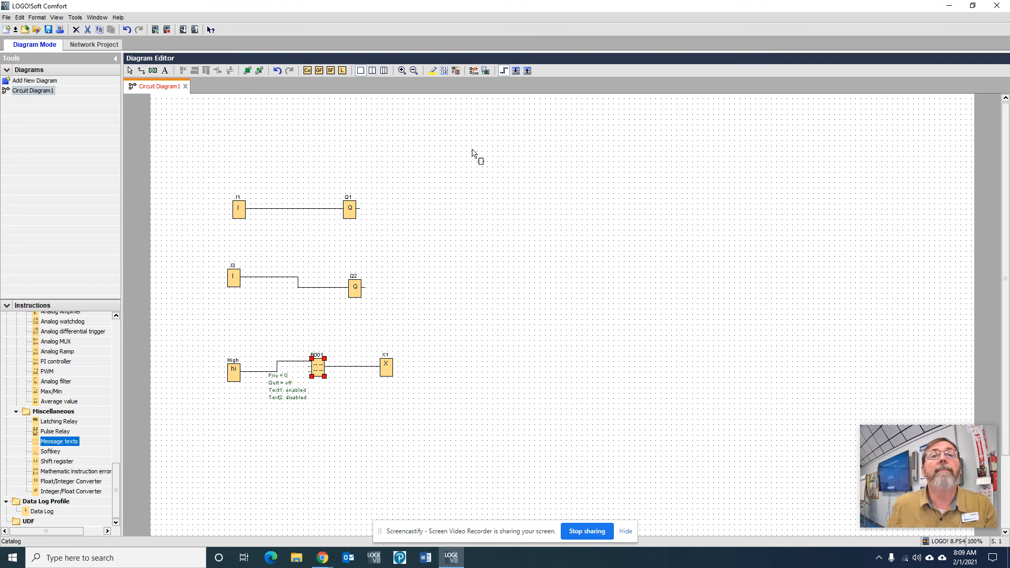